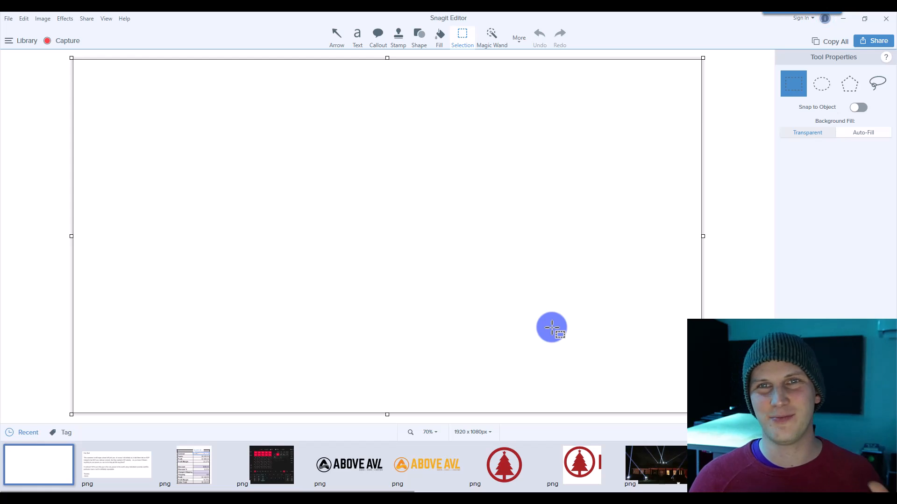
{"action": "mouse_move", "coordinate": [598, 224]}
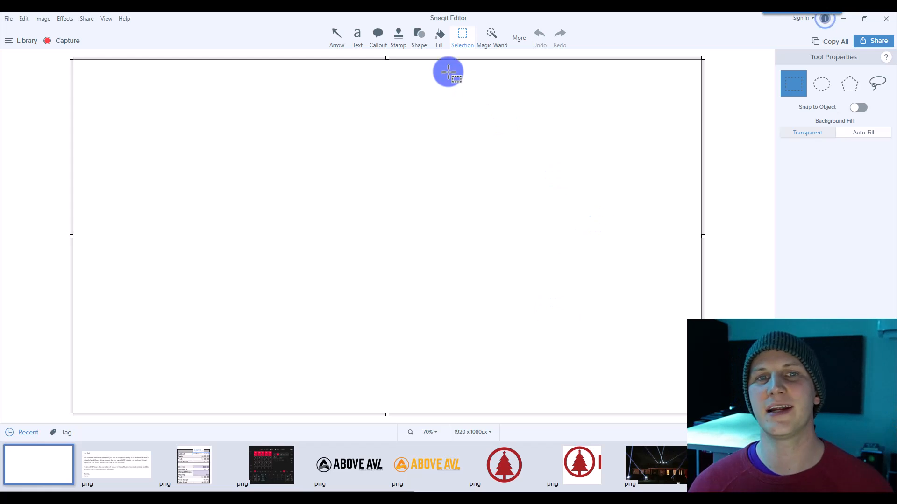
- Label the Console box and finish the red DMX Node ellipse below its red arrow
{"action": "left_click", "coordinate": [418, 37]}
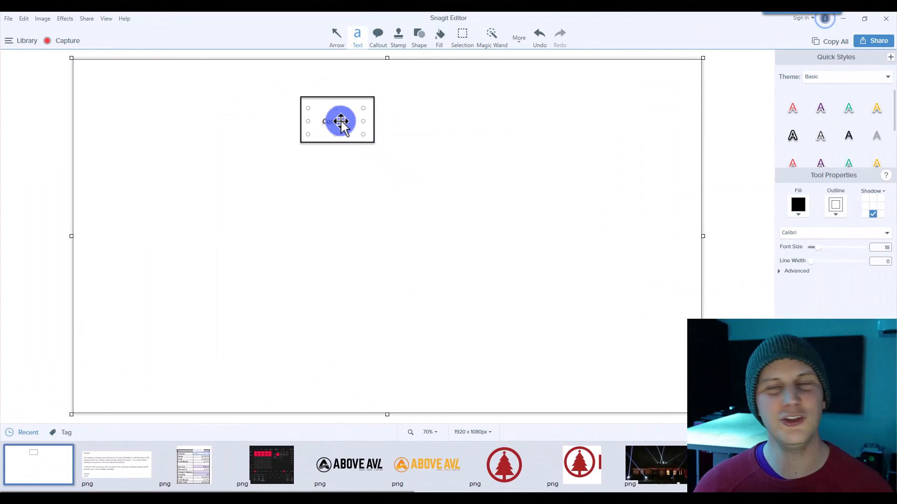
{"action": "left_click", "coordinate": [336, 35]}
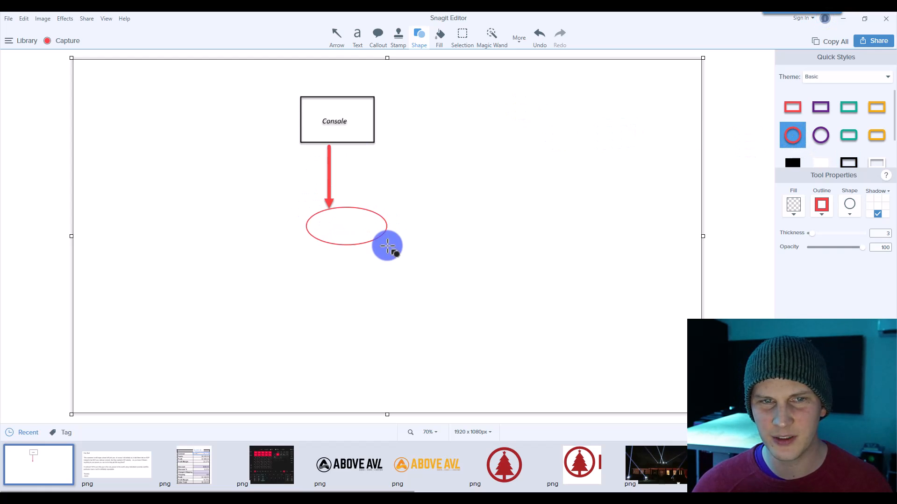
{"action": "left_click", "coordinate": [357, 36]}
{"action": "type", "text": "DMX Node"}
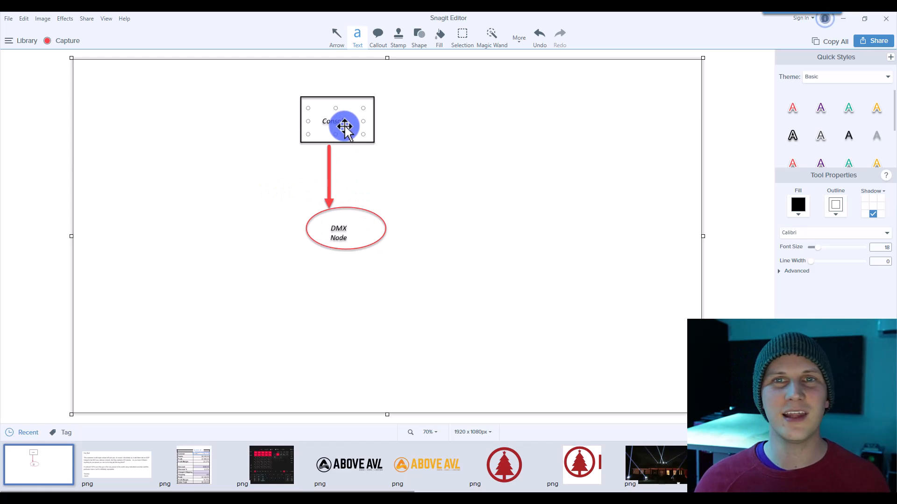
{"action": "left_click", "coordinate": [337, 121]}
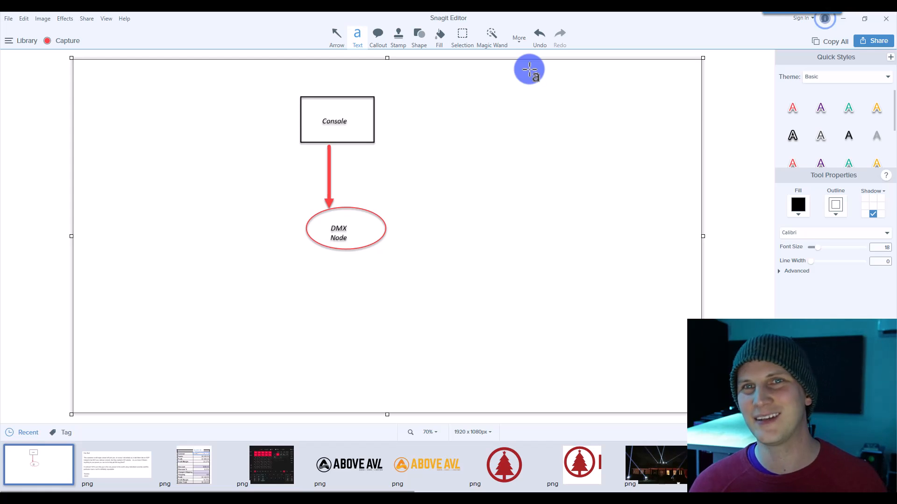
{"action": "mouse_move", "coordinate": [523, 74]}
{"action": "type", "text": "192"}
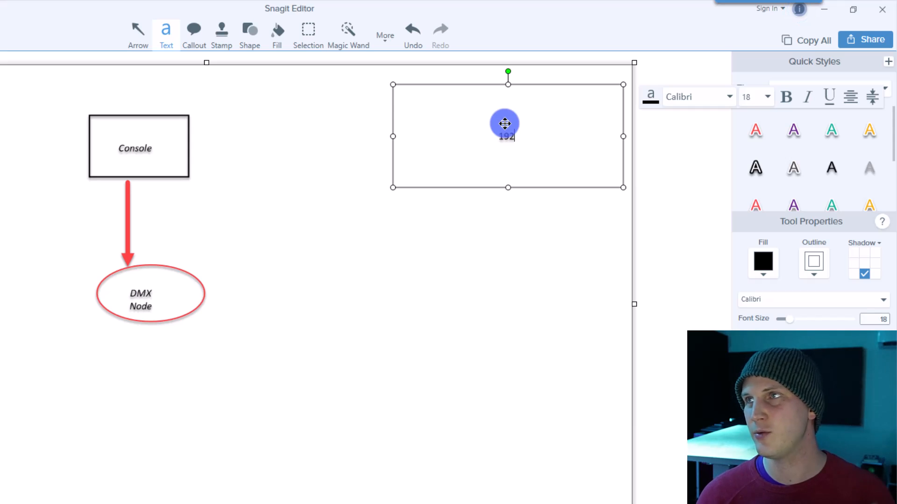
- Type the first address, 192.168.0.2 with subnet mask 255.255.255.0
{"action": "type", "text": ".168"}
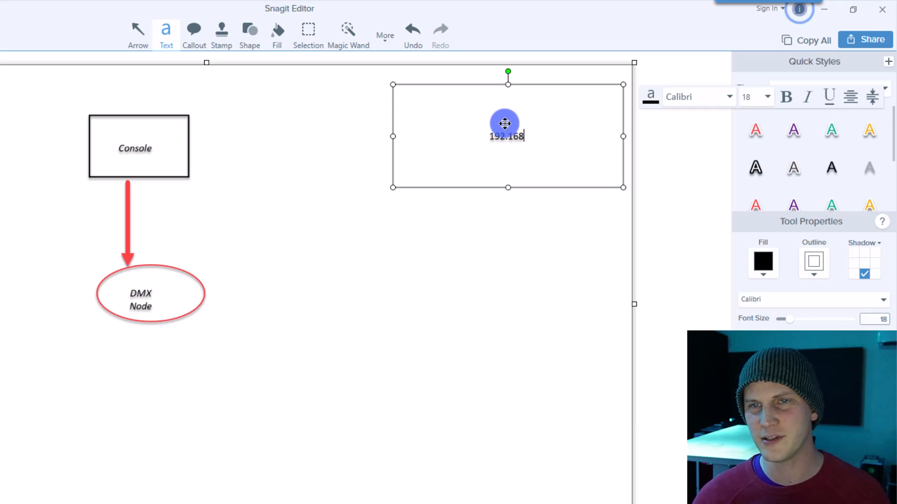
{"action": "type", "text": ".0.2"}
{"action": "type", "text": "255.255.2"}
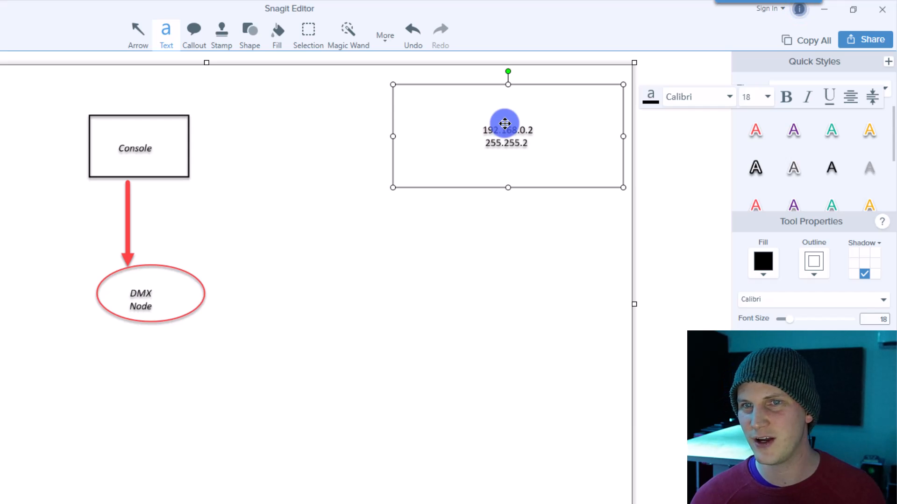
{"action": "type", "text": "55.0"}
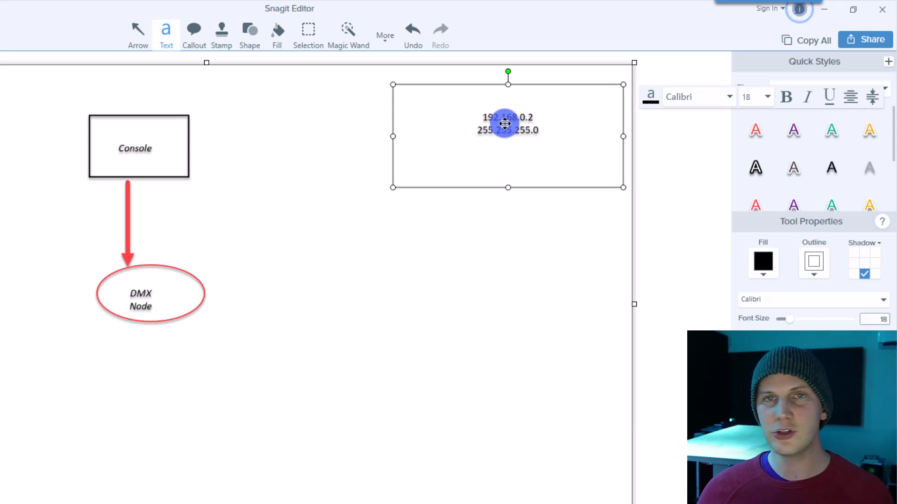
- Add a second line: 192.168.0.3 with subnet mask 255.255.255.0
{"action": "left_click", "coordinate": [506, 155]}
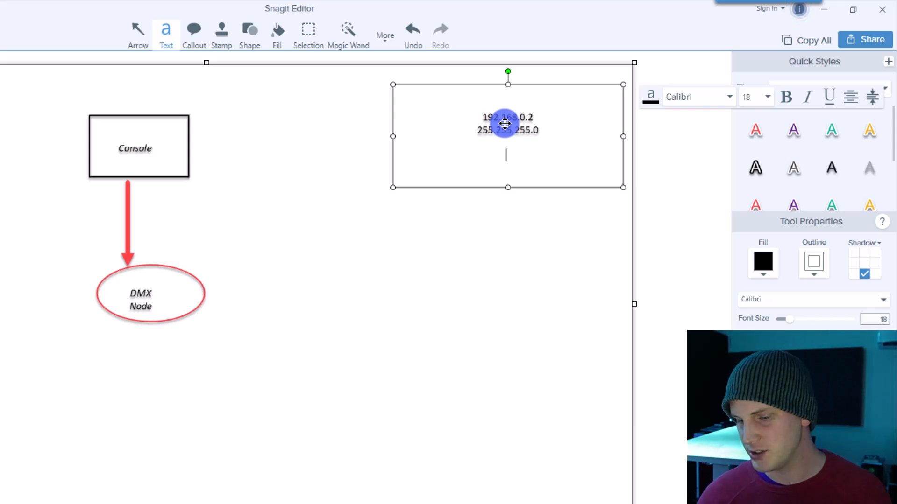
{"action": "type", "text": "192."}
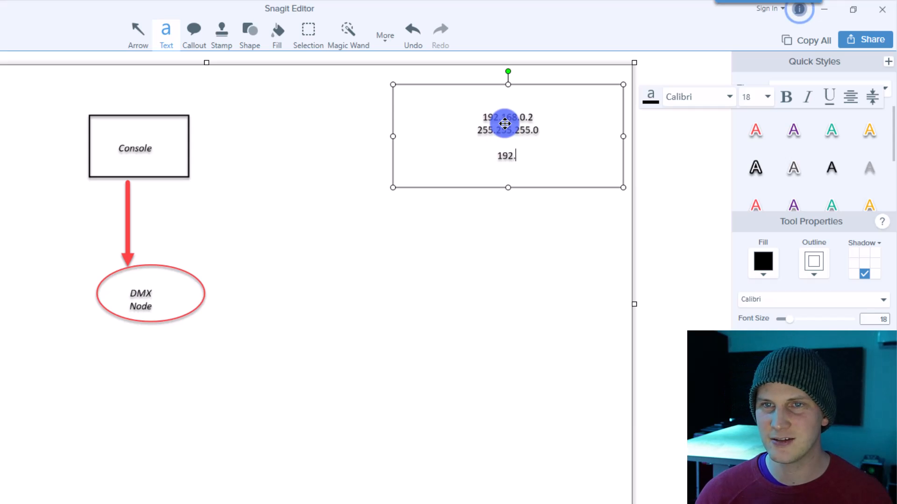
{"action": "type", "text": "1"}
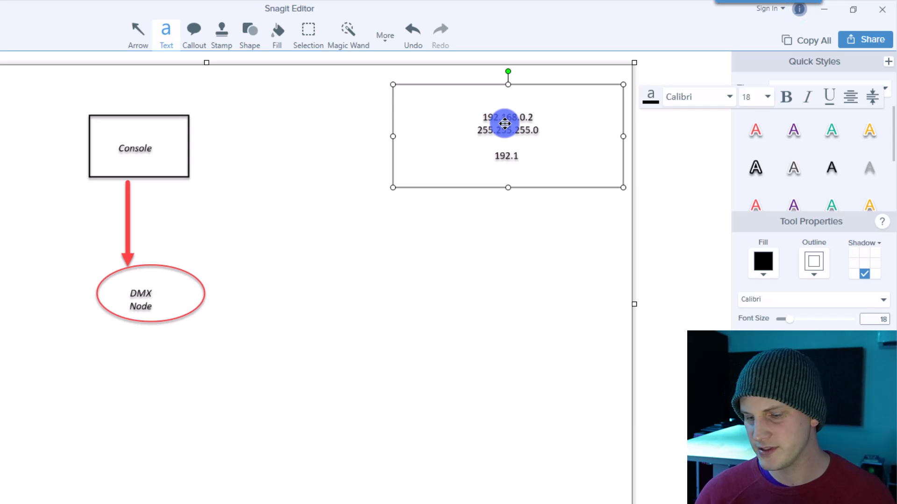
{"action": "type", "text": "68"}
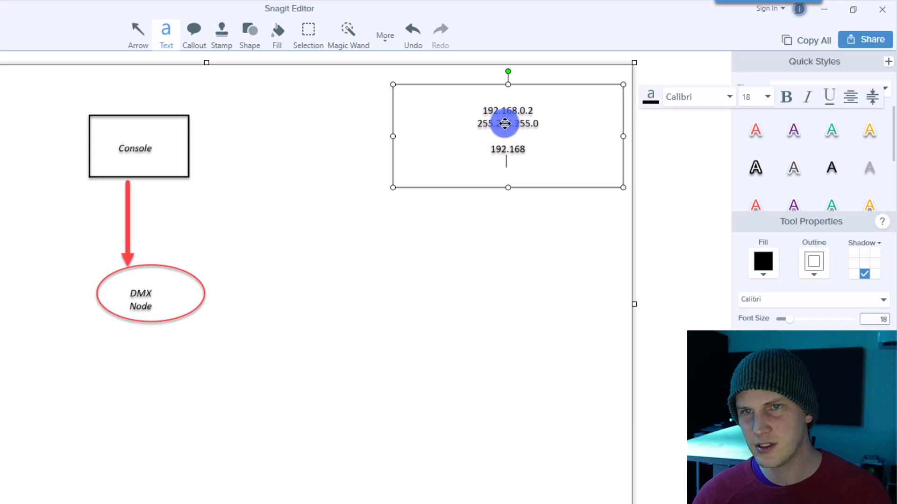
{"action": "type", "text": ".0."}
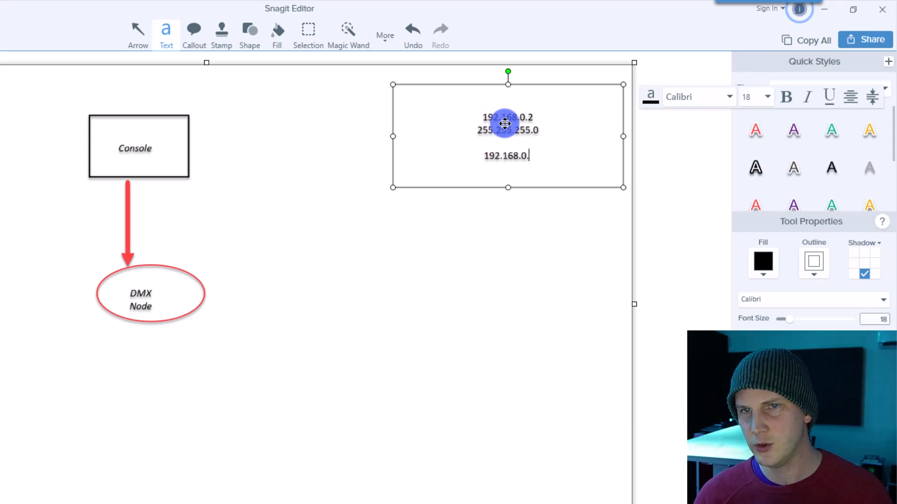
{"action": "type", "text": "3"}
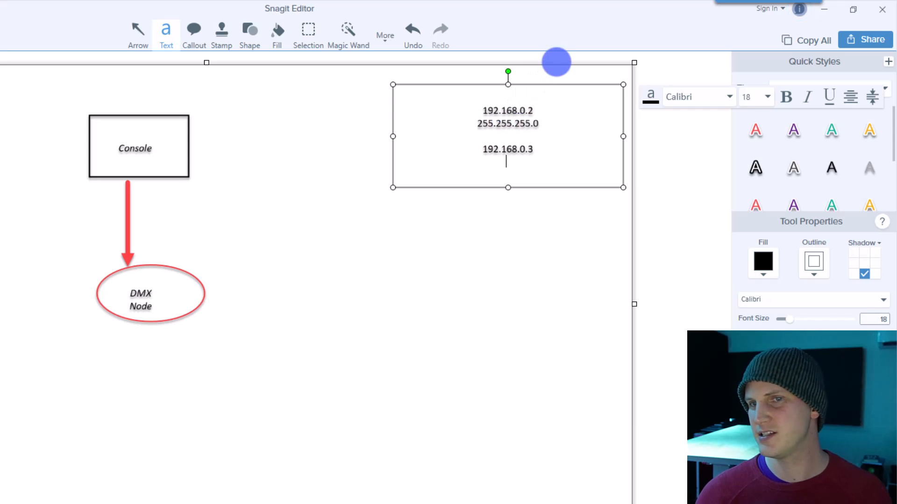
{"action": "type", "text": "255.2"}
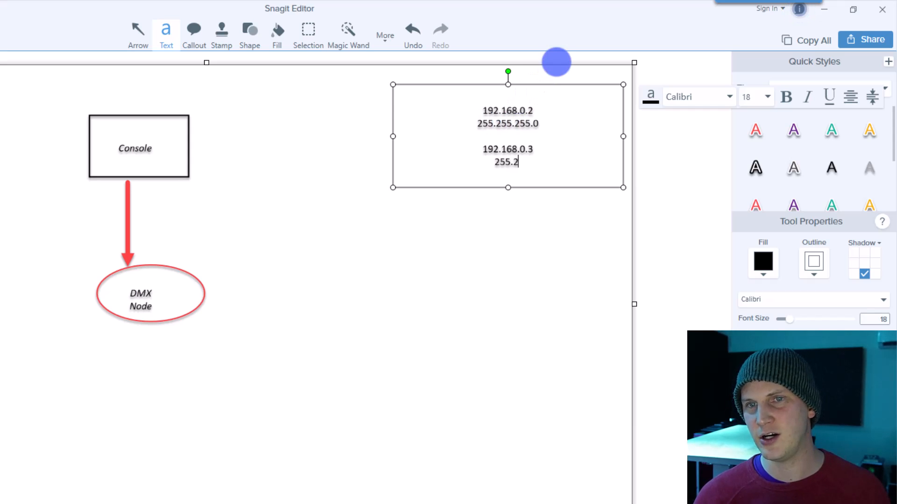
{"action": "type", "text": "55.255.0"}
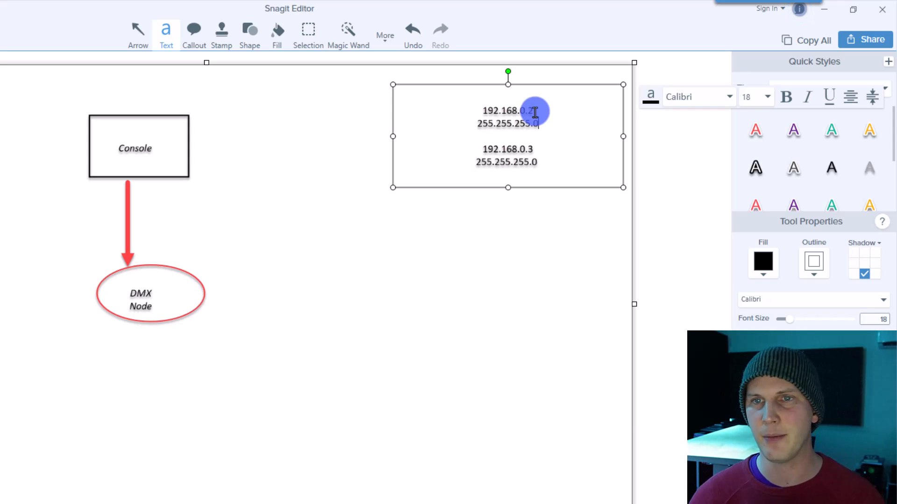
- Replace the first address with 2.0.0.2, removing the extra zeros
{"action": "double_click", "coordinate": [506, 111]}
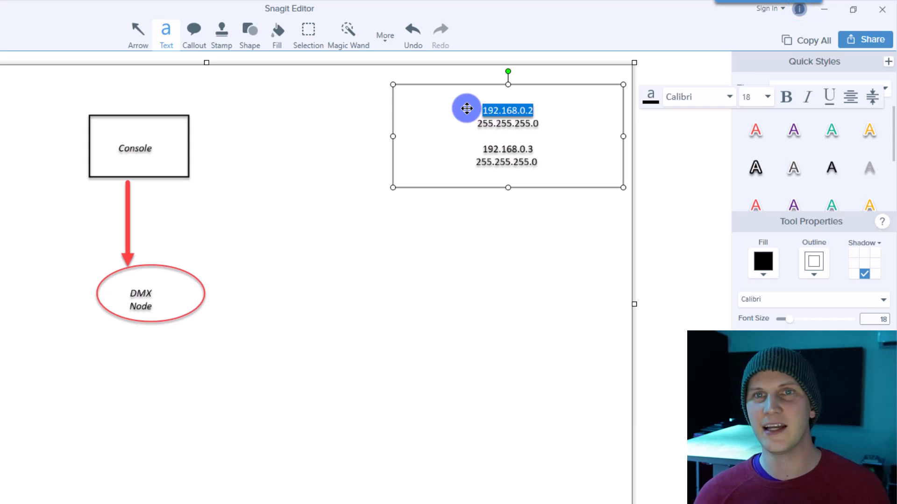
{"action": "type", "text": "2."}
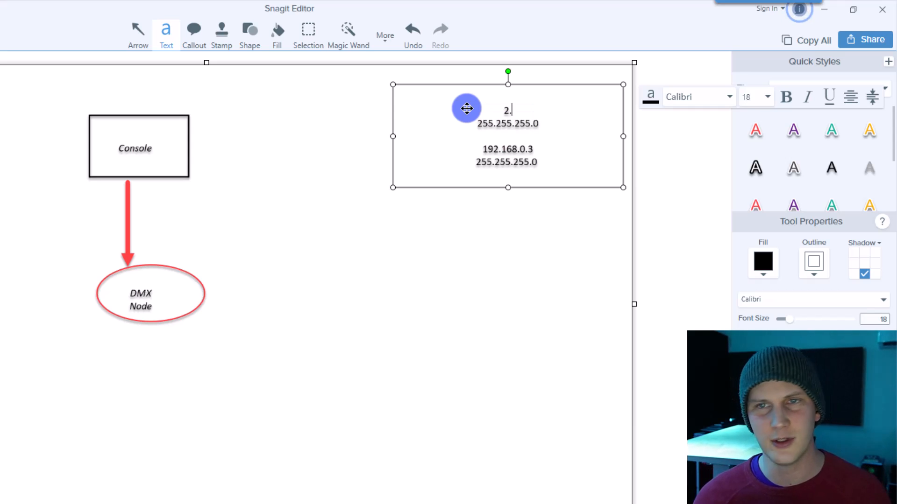
{"action": "type", "text": "0."}
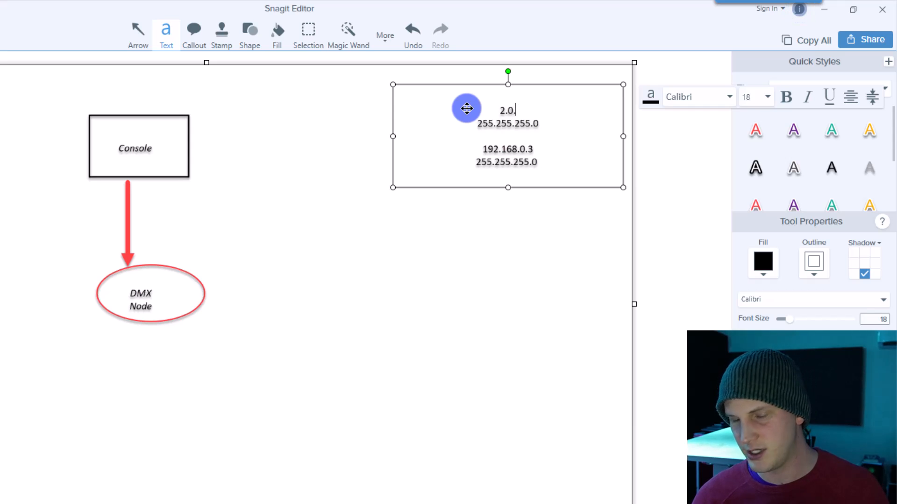
{"action": "type", "text": "0.2"}
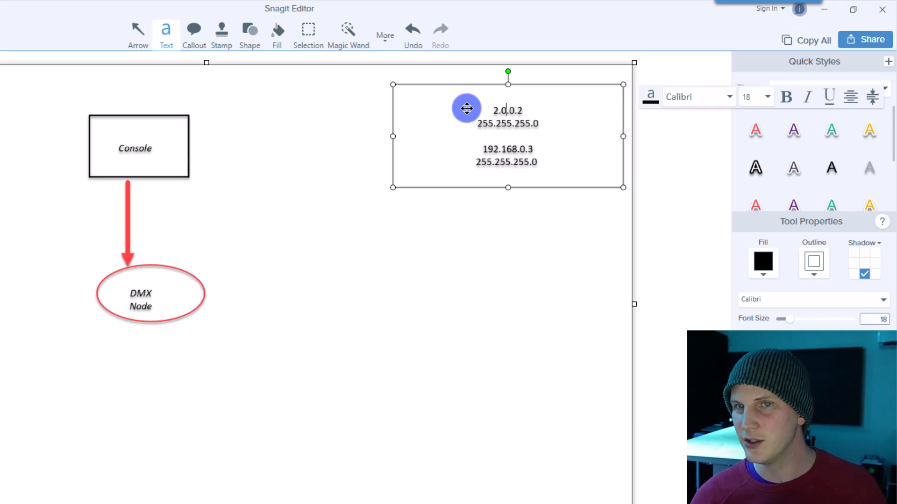
{"action": "type", "text": "00"}
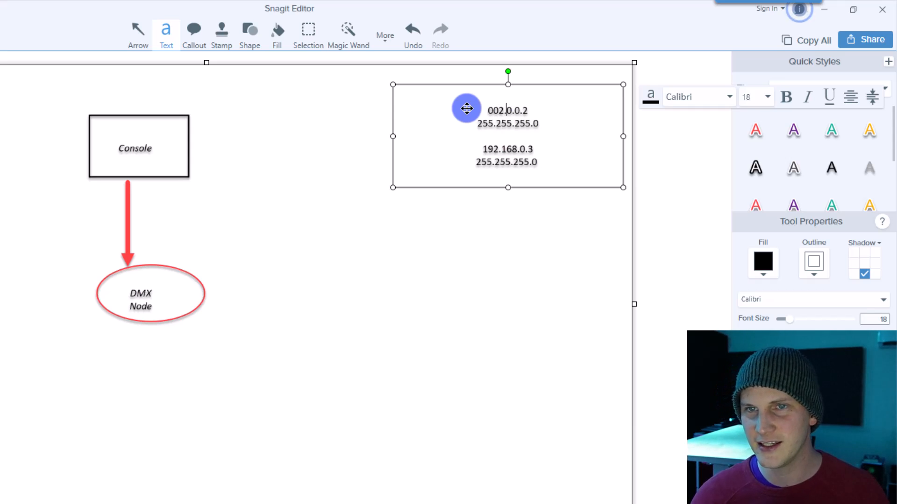
{"action": "type", "text": "000.000."}
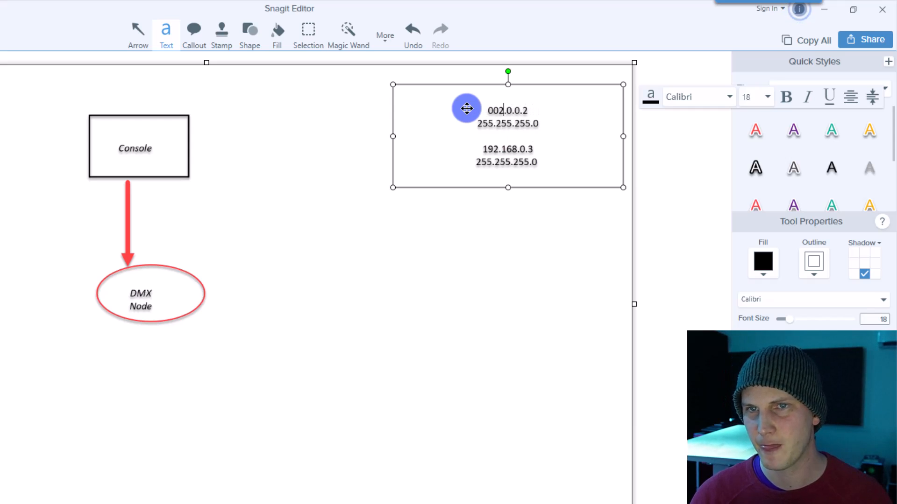
{"action": "key", "text": "Backspace"}
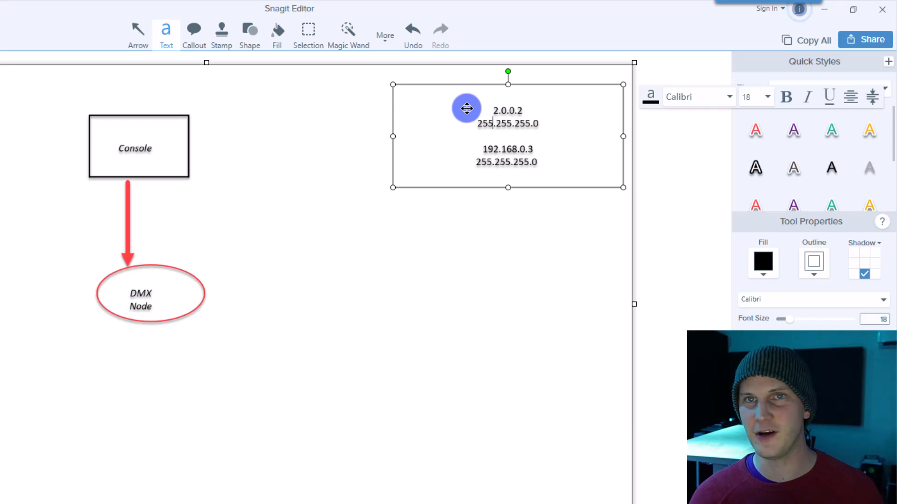
- Change the second address's 192.168.0 portion to 2.0 and finish editing
{"action": "double_click", "coordinate": [505, 149]}
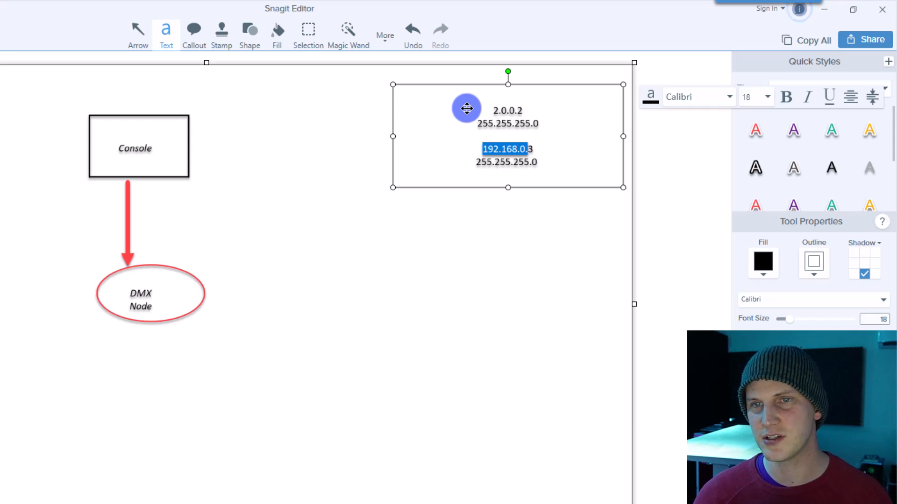
{"action": "type", "text": "2.0"}
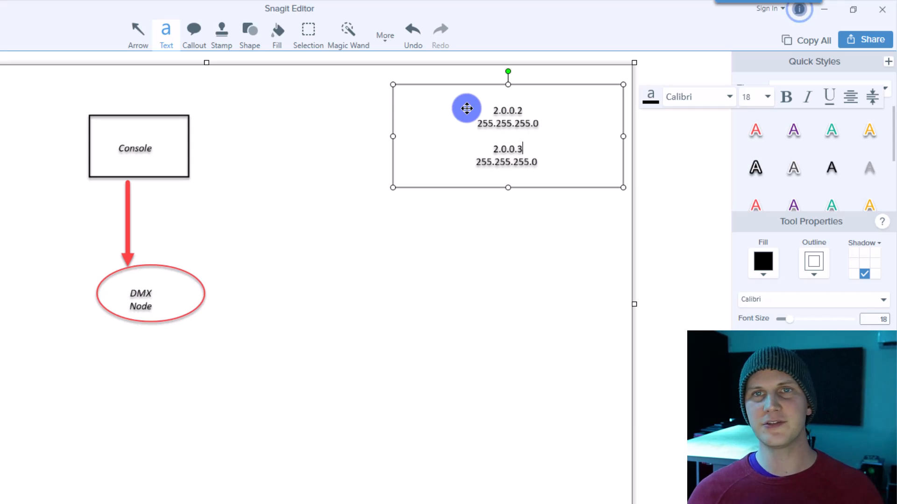
{"action": "left_click", "coordinate": [361, 127]}
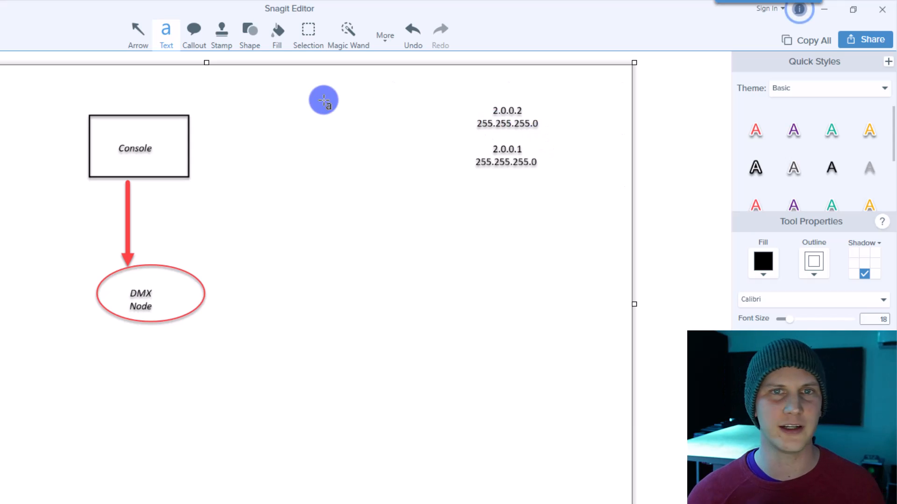
{"action": "mouse_move", "coordinate": [178, 242]}
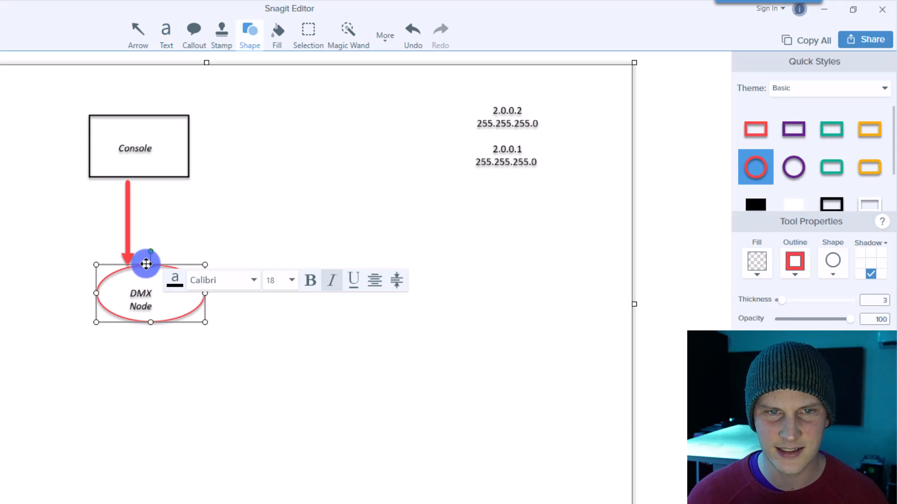
- Lower the DMX Node ellipse and draw the two red arrows below the console arrow
{"action": "left_click", "coordinate": [166, 30]}
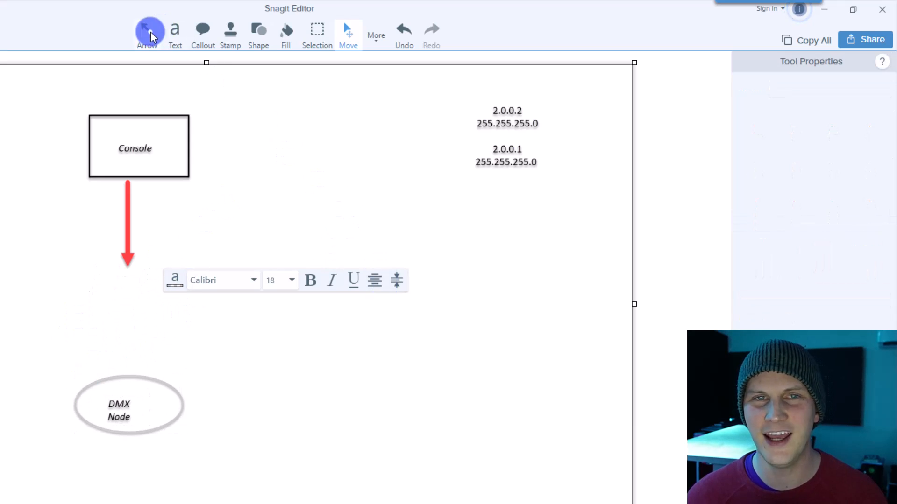
{"action": "left_click", "coordinate": [146, 31]}
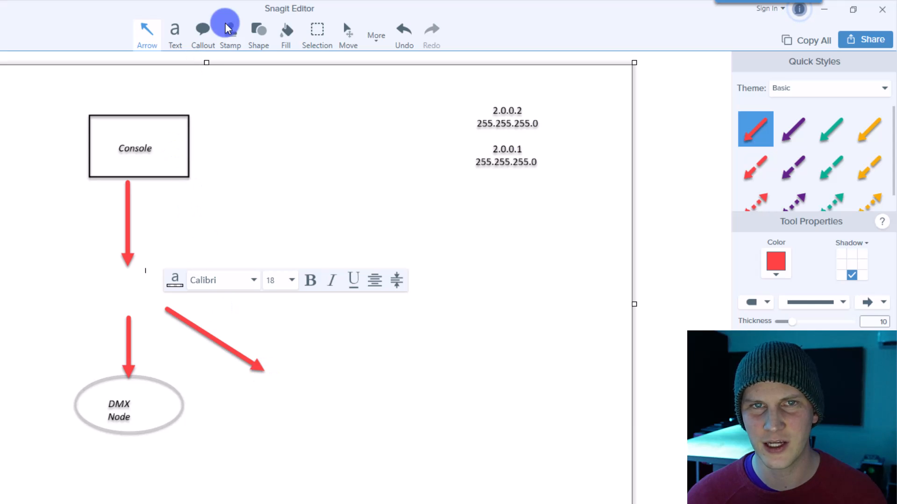
{"action": "left_click", "coordinate": [258, 32]}
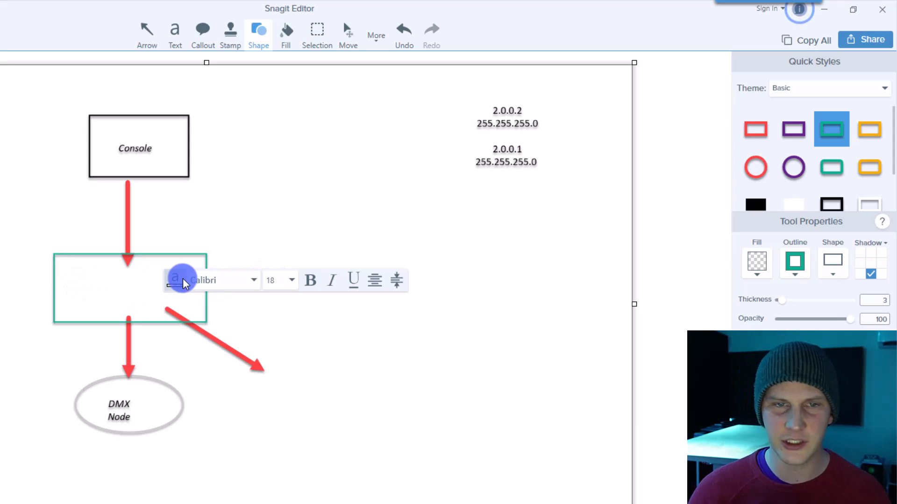
{"action": "mouse_move", "coordinate": [182, 280]}
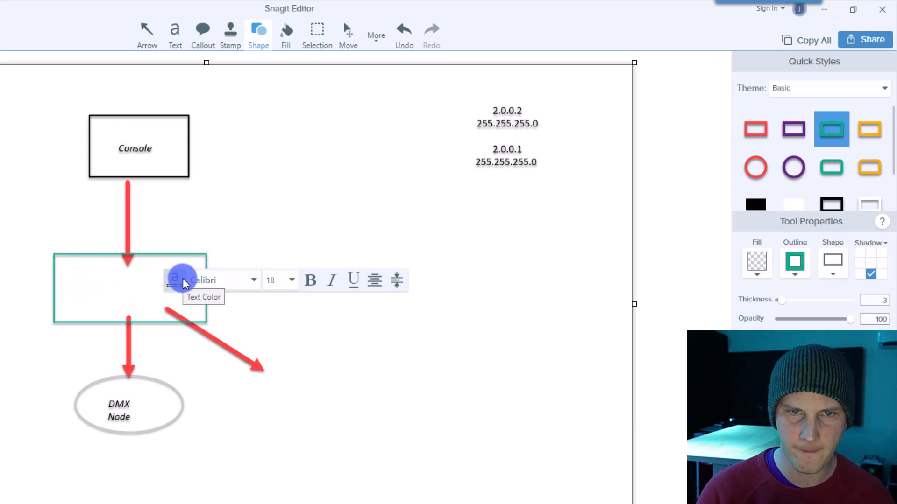
- Type the 'Network Switch' label inside the teal rectangle and adjust it
{"action": "left_click", "coordinate": [174, 280]}
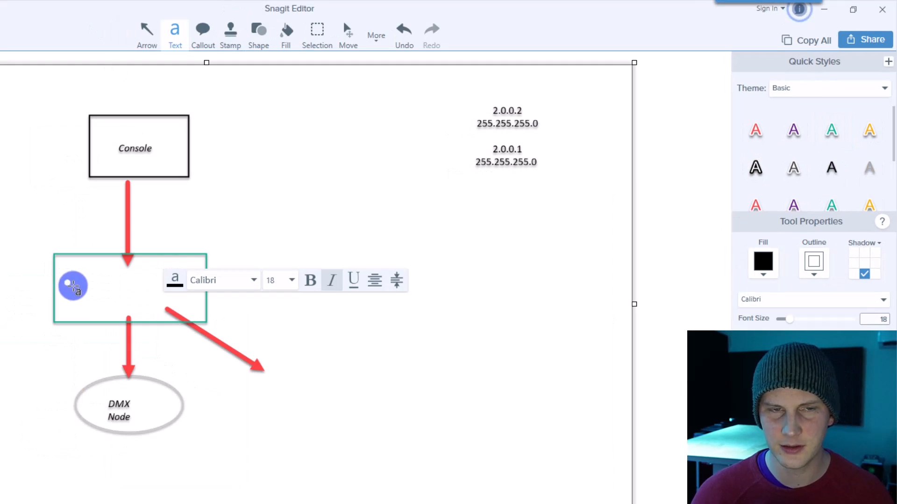
{"action": "type", "text": "Network Switch"}
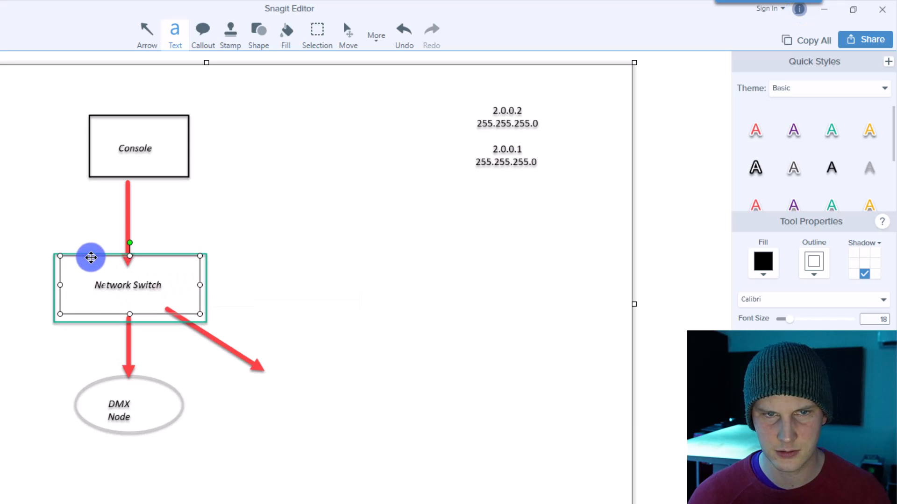
{"action": "double_click", "coordinate": [138, 286]}
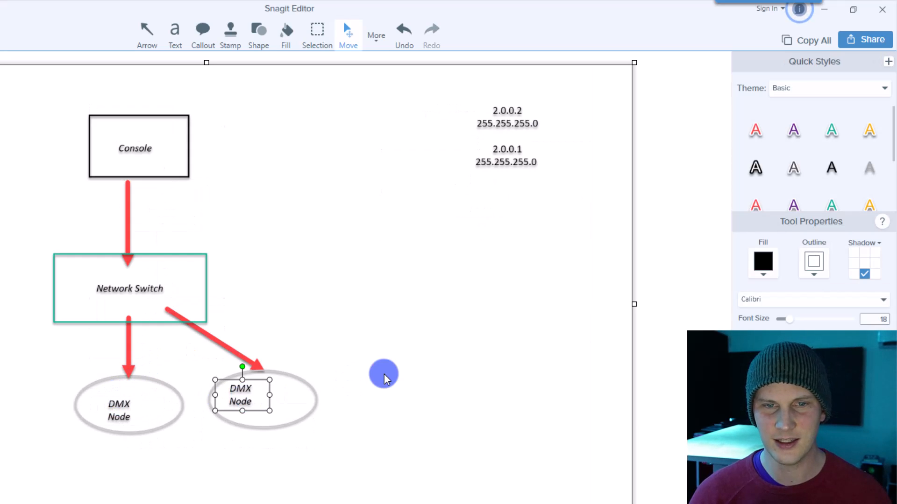
- Place the copied DMX Node ellipse at the diagonal arrow's tip, then select the address label
{"action": "left_click", "coordinate": [383, 374]}
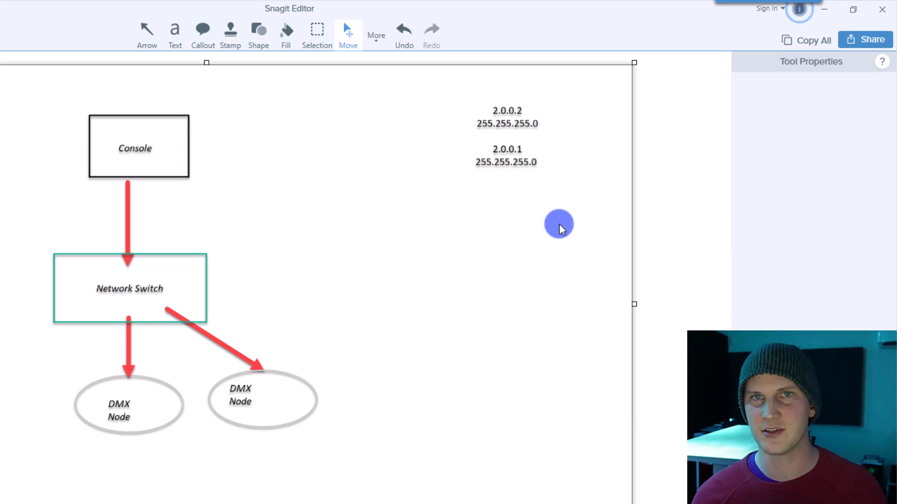
{"action": "left_click", "coordinate": [500, 166]}
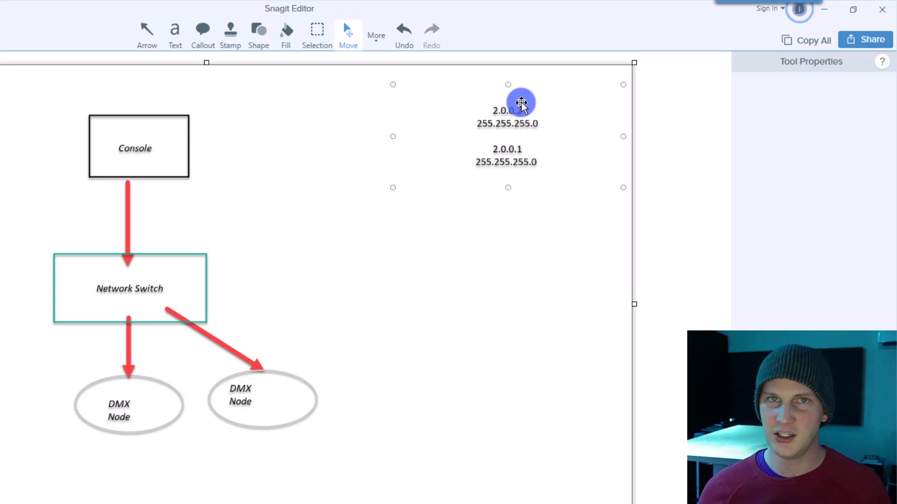
{"action": "mouse_move", "coordinate": [647, 186]}
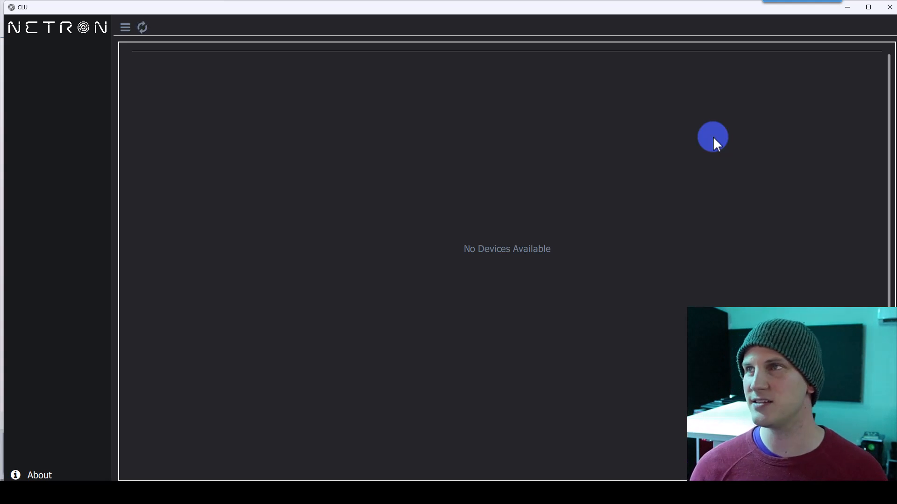
- Scan for Netron devices and display the NETRON EP2's DMX port details
{"action": "left_click", "coordinate": [142, 27]}
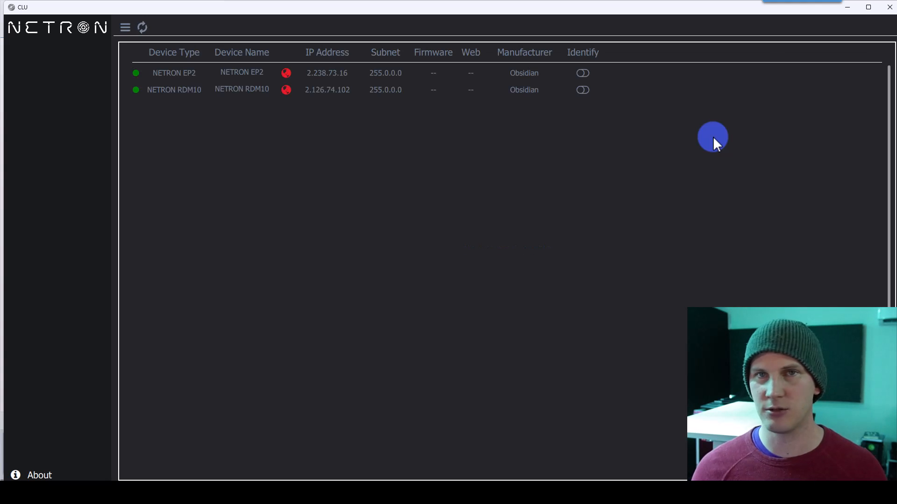
{"action": "left_click", "coordinate": [326, 73]}
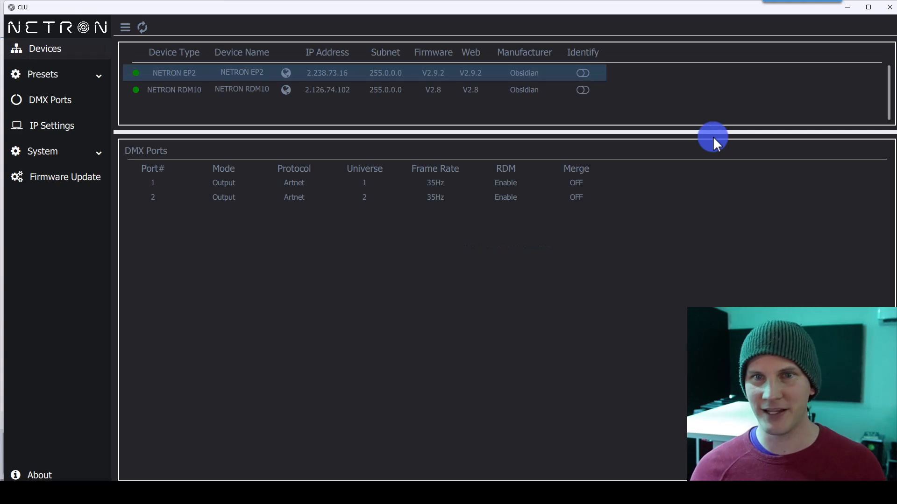
{"action": "mouse_move", "coordinate": [280, 49]}
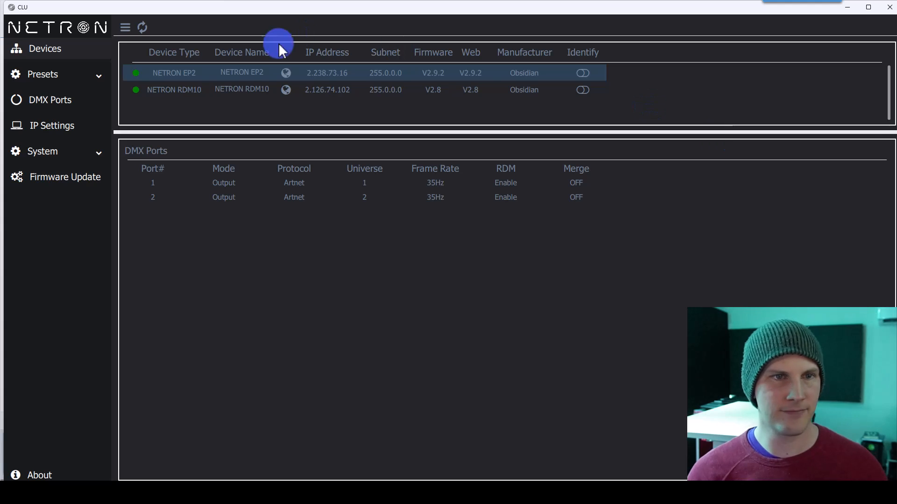
{"action": "mouse_move", "coordinate": [228, 97]}
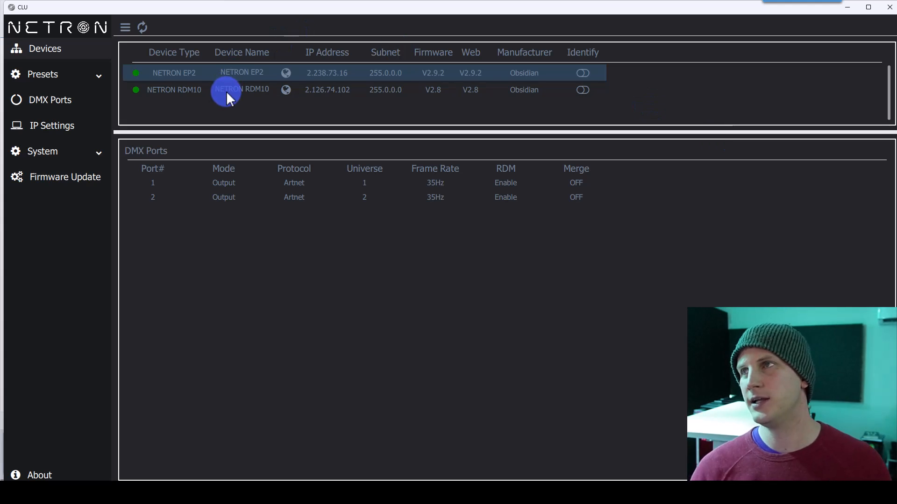
{"action": "mouse_move", "coordinate": [287, 74]}
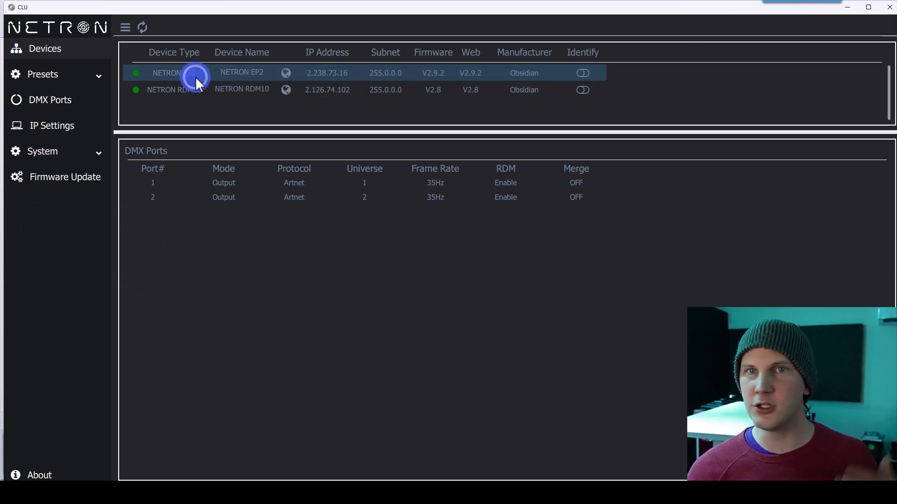
{"action": "mouse_move", "coordinate": [365, 184]}
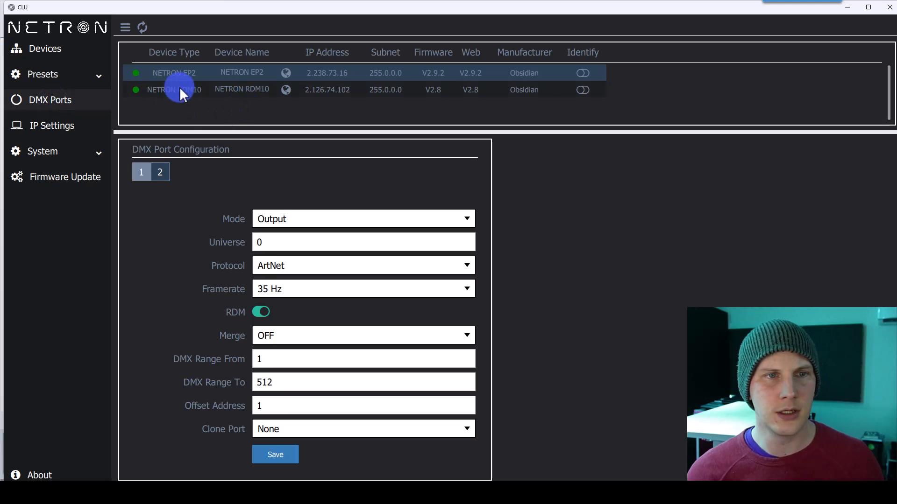
{"action": "mouse_move", "coordinate": [97, 96]}
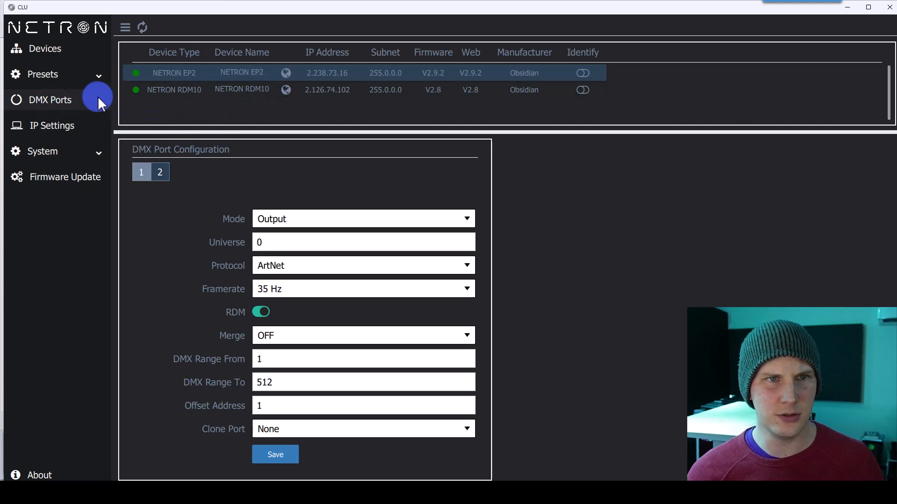
{"action": "mouse_move", "coordinate": [206, 265]}
{"action": "type", "text": "2"}
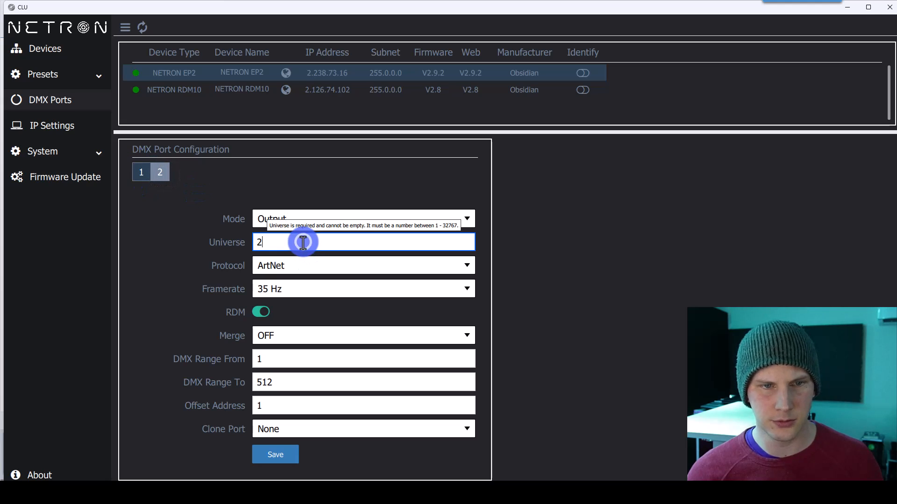
- Enter universe 5 for the EP2's port 2 and save it
{"action": "type", "text": "5"}
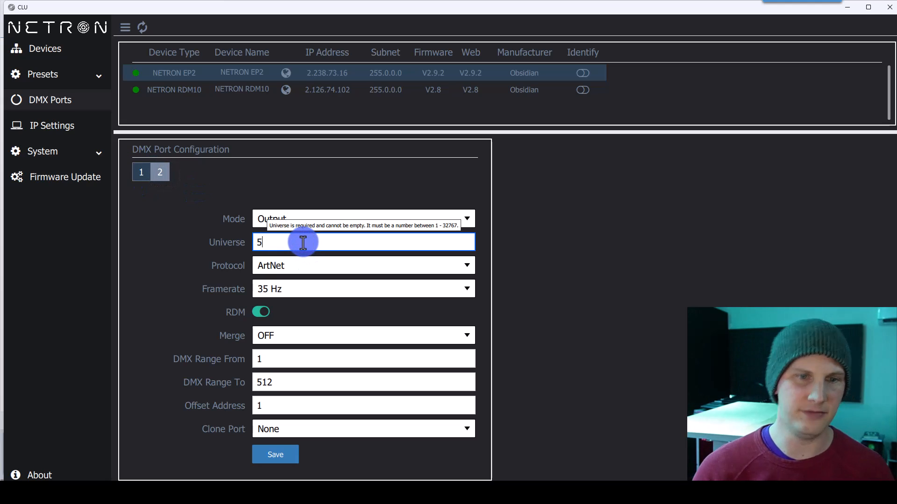
{"action": "left_click", "coordinate": [275, 454]}
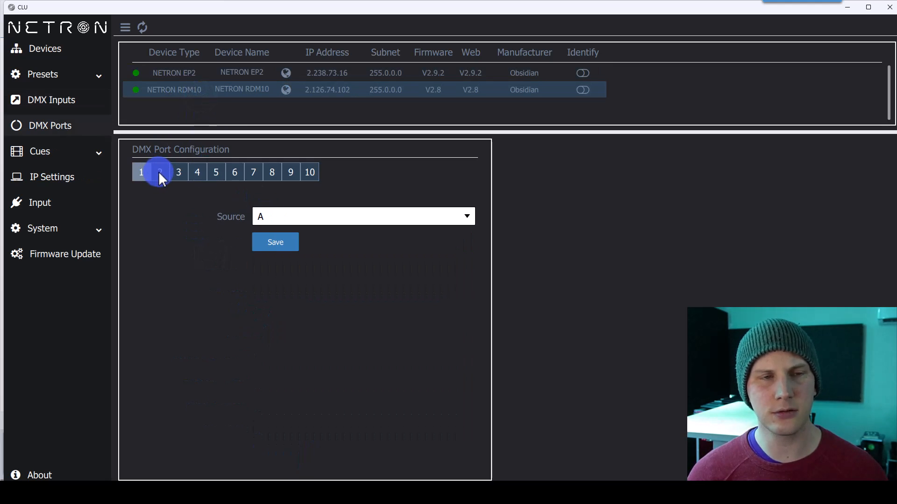
{"action": "left_click", "coordinate": [141, 172]}
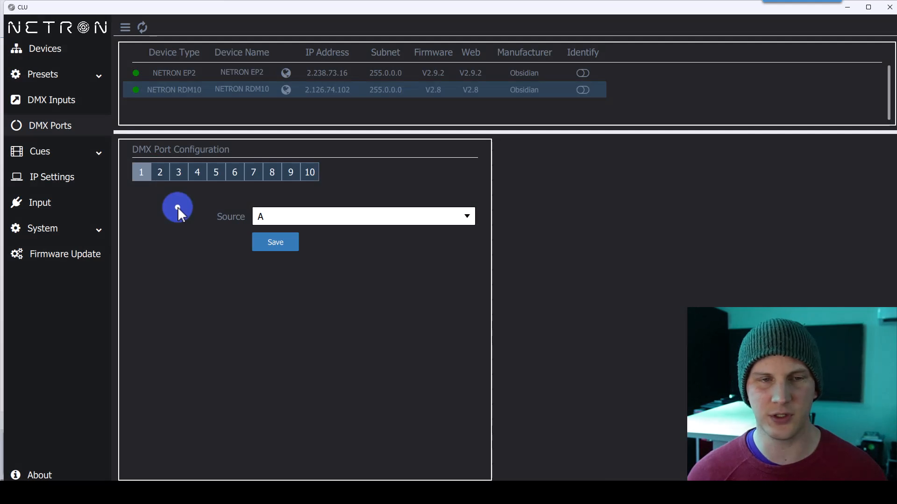
{"action": "left_click", "coordinate": [465, 217]}
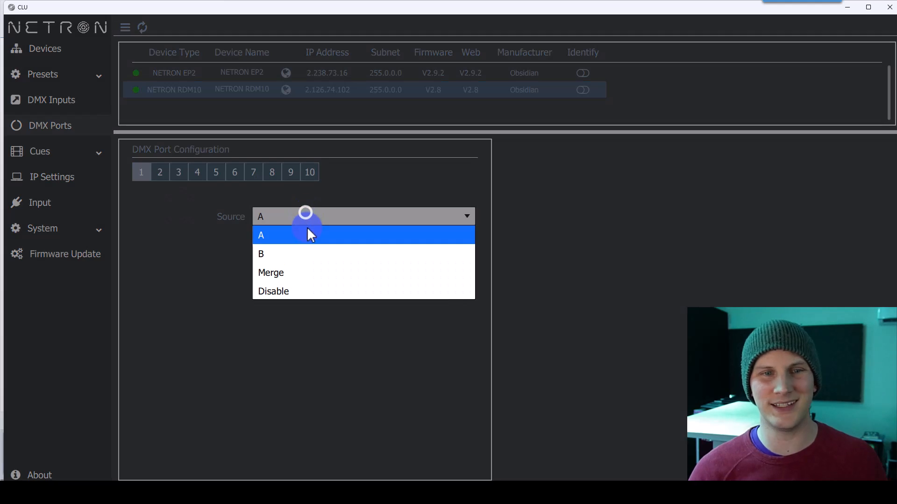
{"action": "left_click", "coordinate": [261, 234]}
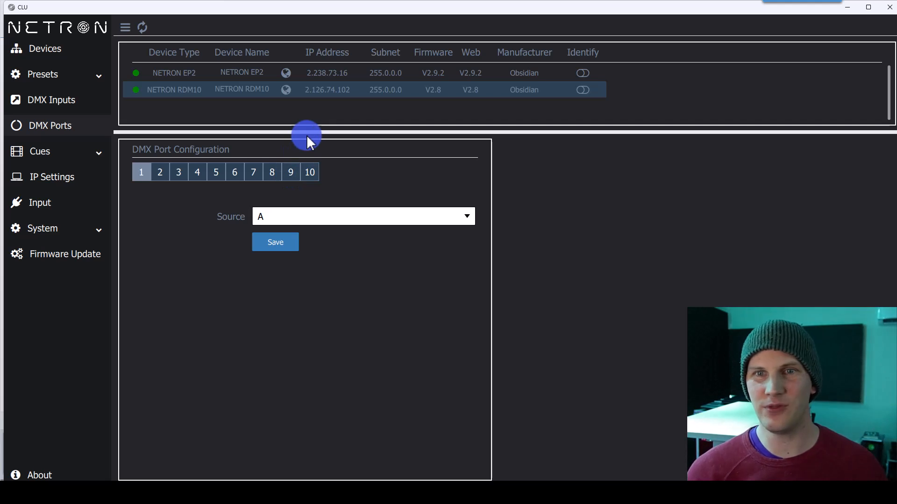
{"action": "mouse_move", "coordinate": [500, 123]}
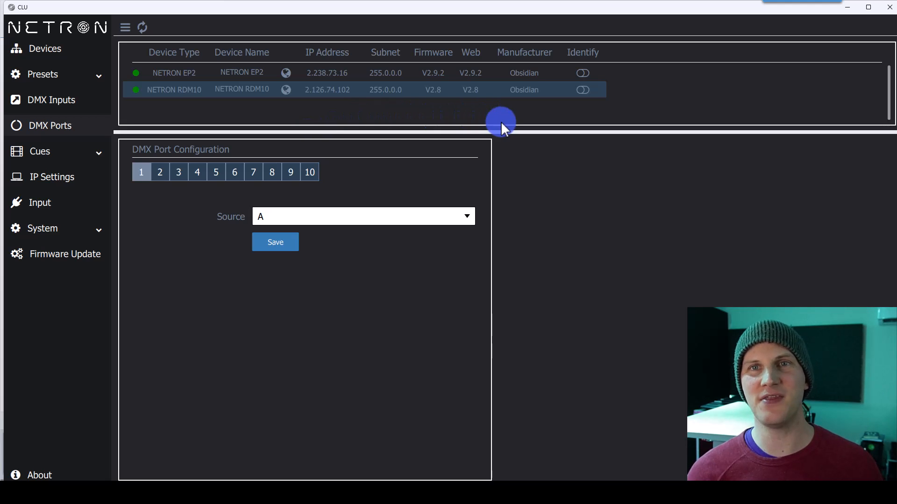
{"action": "mouse_move", "coordinate": [579, 115]}
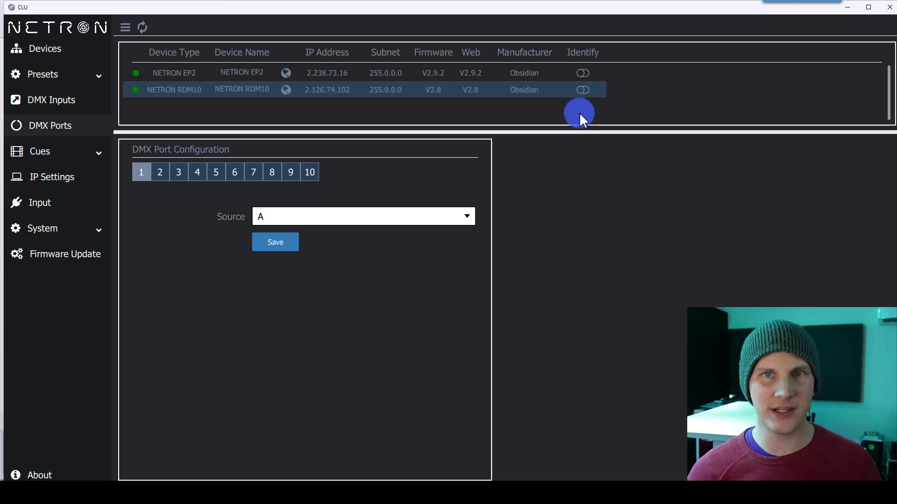
{"action": "mouse_move", "coordinate": [328, 79]}
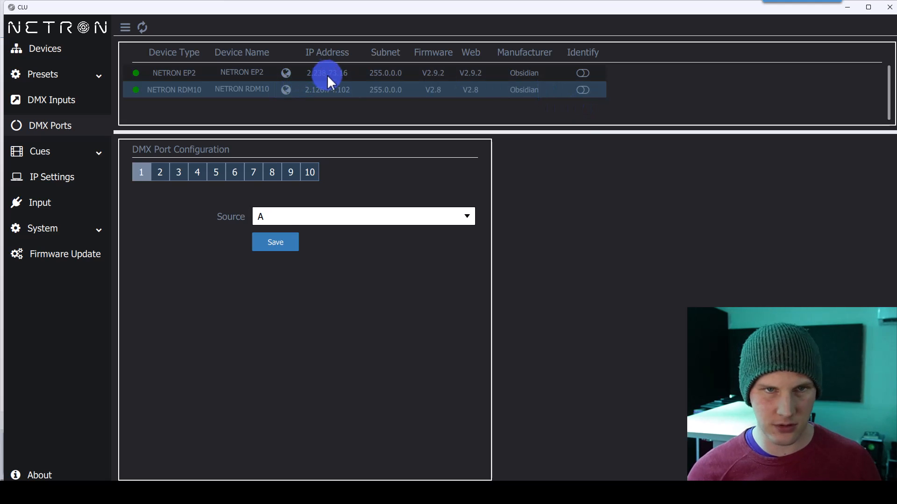
{"action": "mouse_move", "coordinate": [341, 74]}
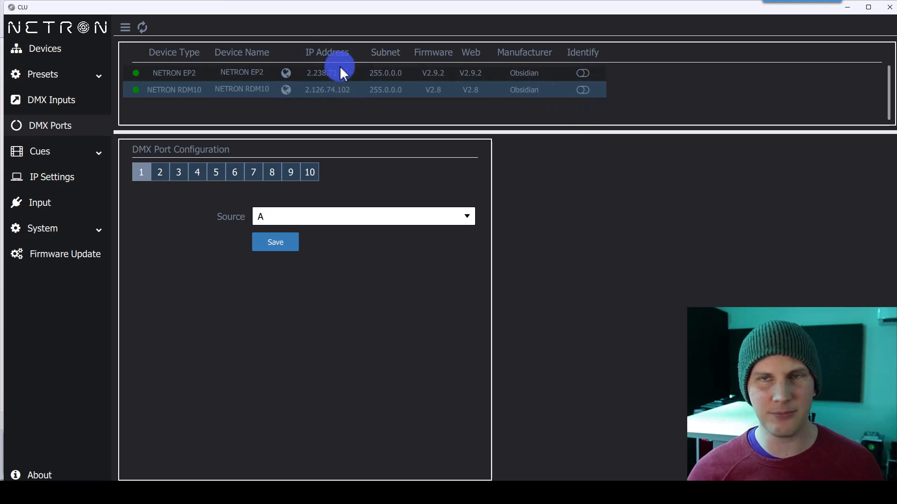
{"action": "mouse_move", "coordinate": [359, 79]}
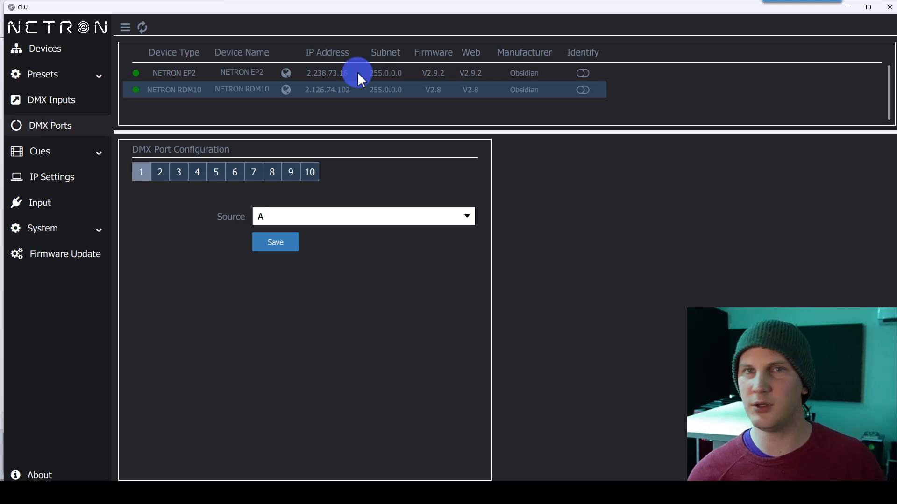
{"action": "mouse_move", "coordinate": [434, 78]}
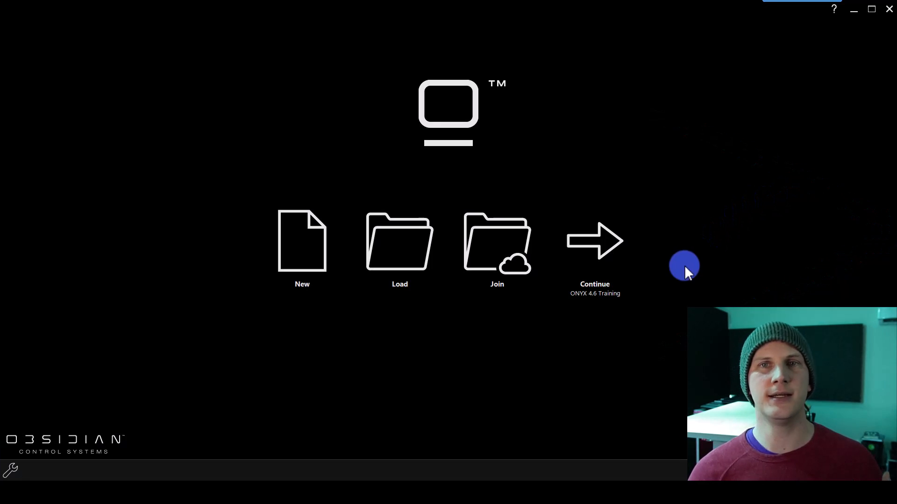
- Continue the ONYX 4.6 Training show from the start screen
{"action": "left_click", "coordinate": [594, 240]}
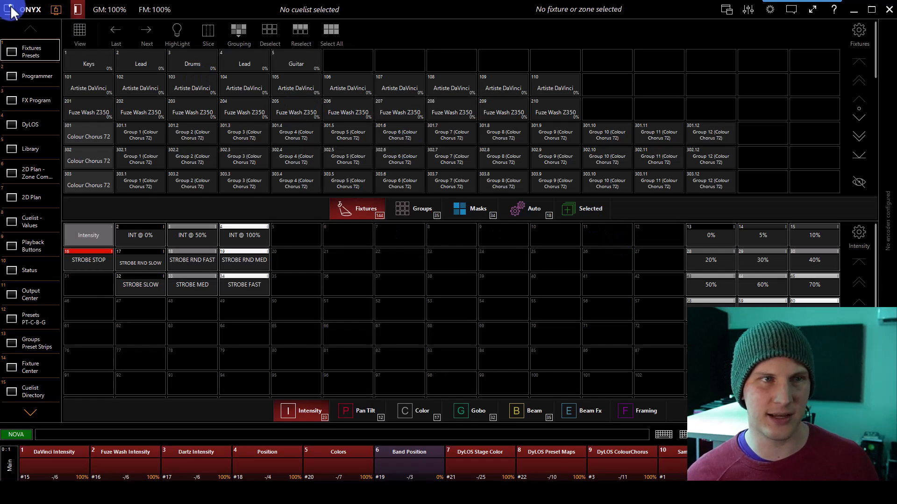
- Open EtherDMX settings, review discovered Netron devices, and return to the Settings view
{"action": "left_click", "coordinate": [11, 9]}
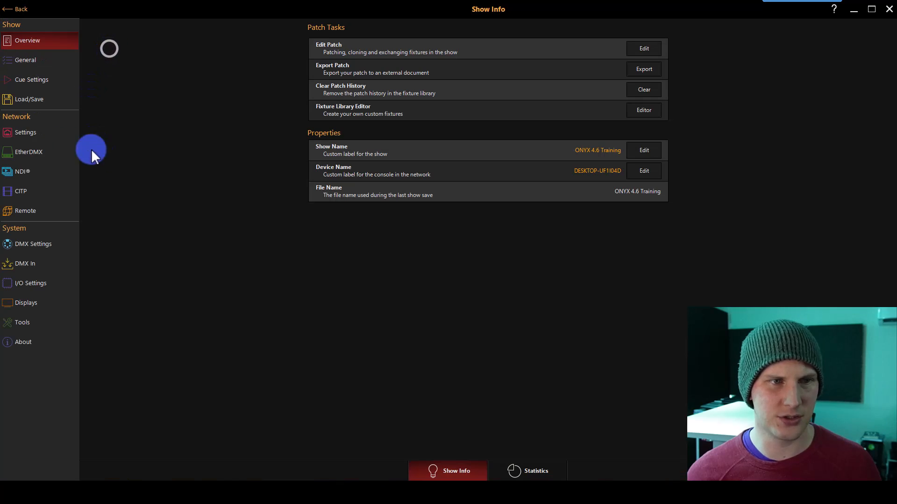
{"action": "left_click", "coordinate": [27, 152]}
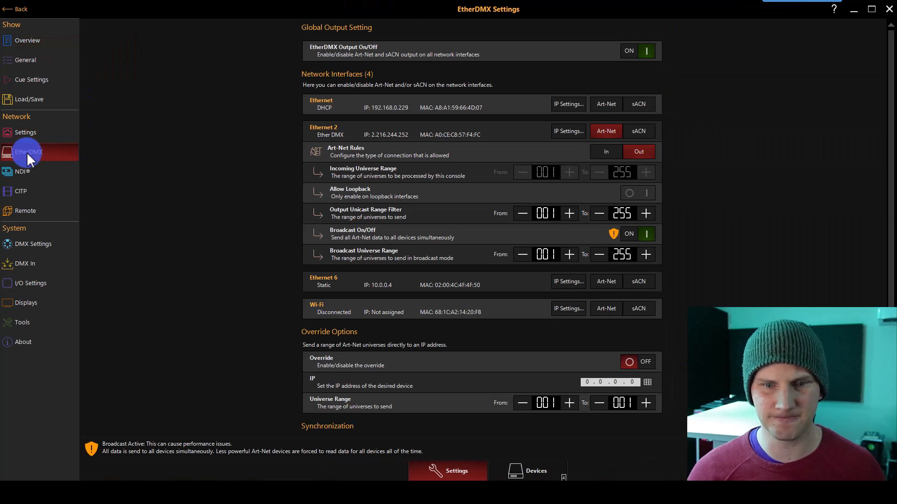
{"action": "left_click", "coordinate": [527, 470]}
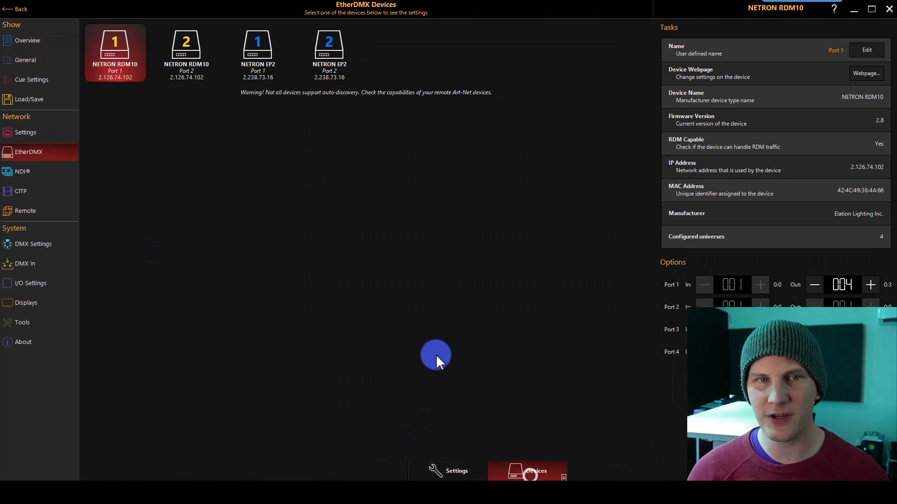
{"action": "mouse_move", "coordinate": [360, 97]}
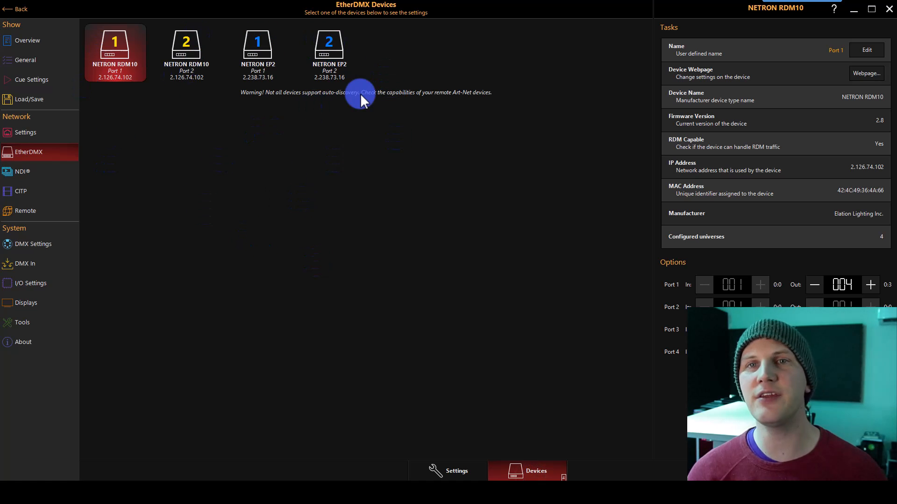
{"action": "left_click", "coordinate": [448, 470]}
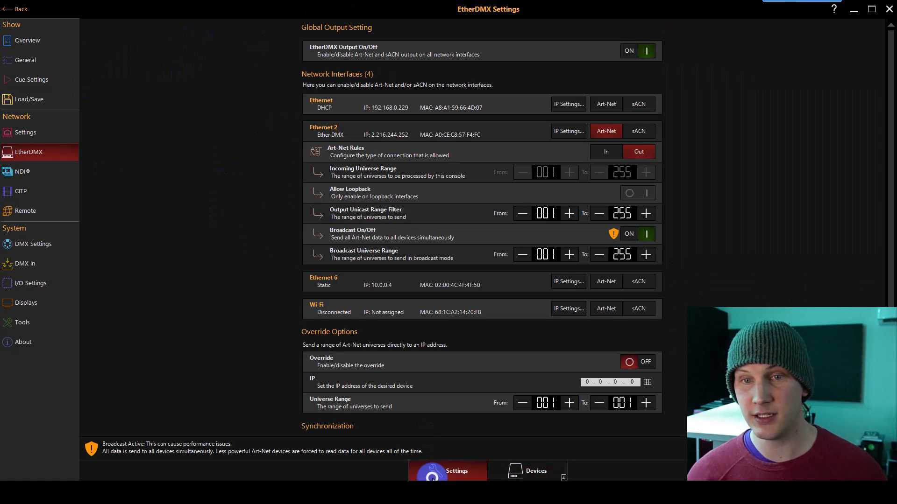
{"action": "mouse_move", "coordinate": [353, 155]}
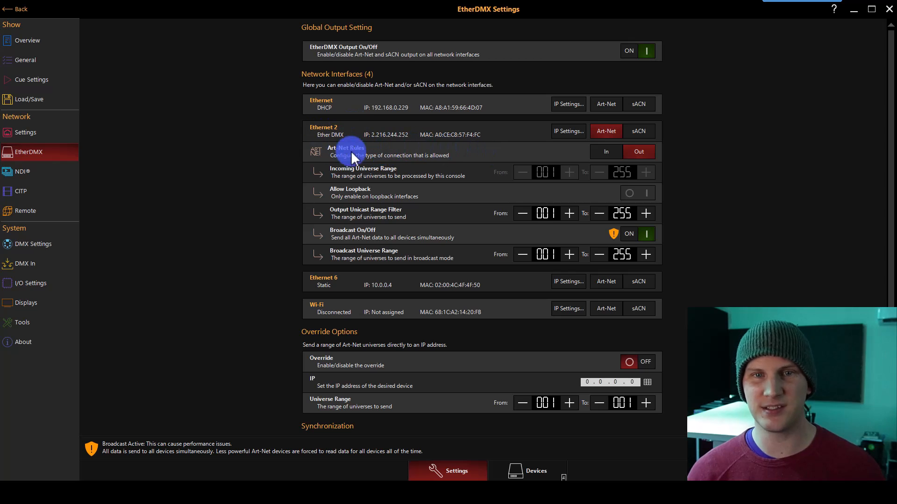
- Switch Broadcast to OFF for Art-Net on ONYX's Ethernet 2 EtherDMX interface
{"action": "scroll", "scroll_direction": "down", "scroll_amount": 3}
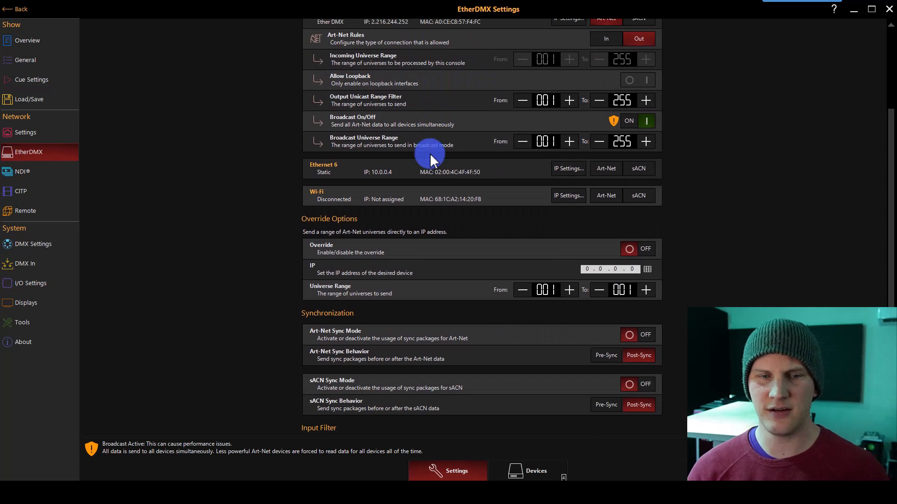
{"action": "scroll", "scroll_direction": "up", "scroll_amount": 3}
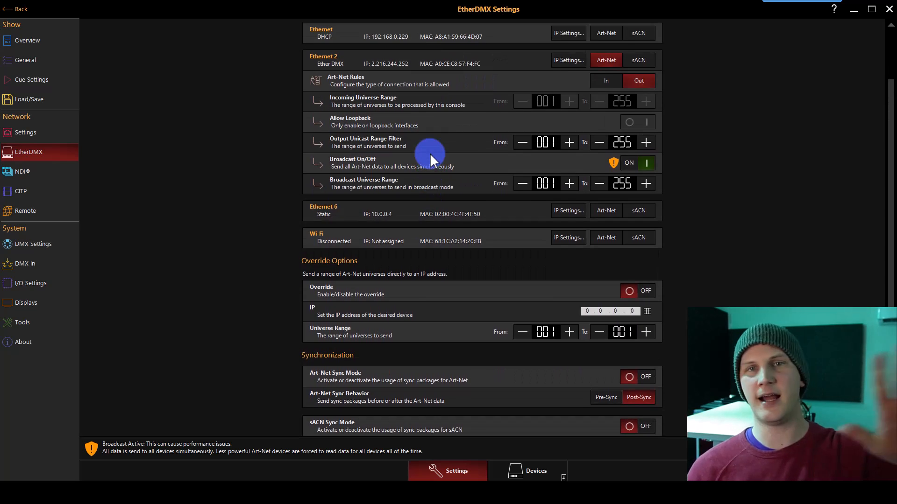
{"action": "scroll", "scroll_direction": "up", "scroll_amount": 3}
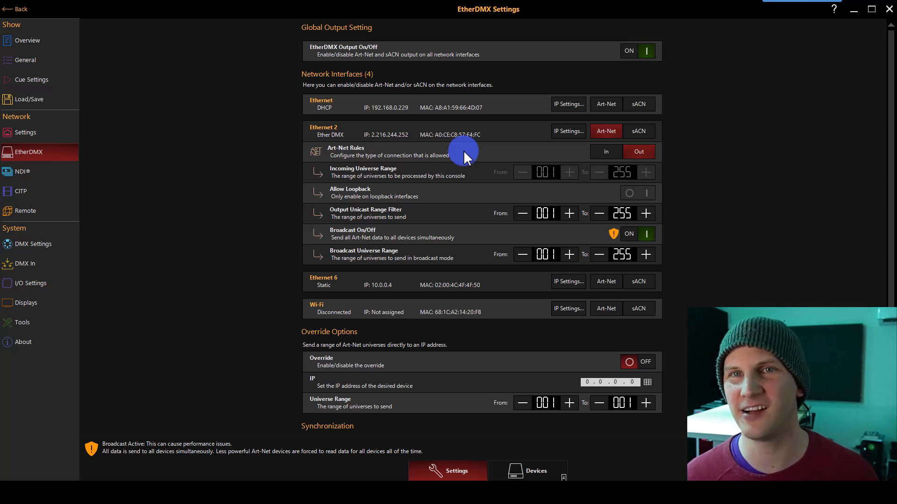
{"action": "mouse_move", "coordinate": [754, 155]}
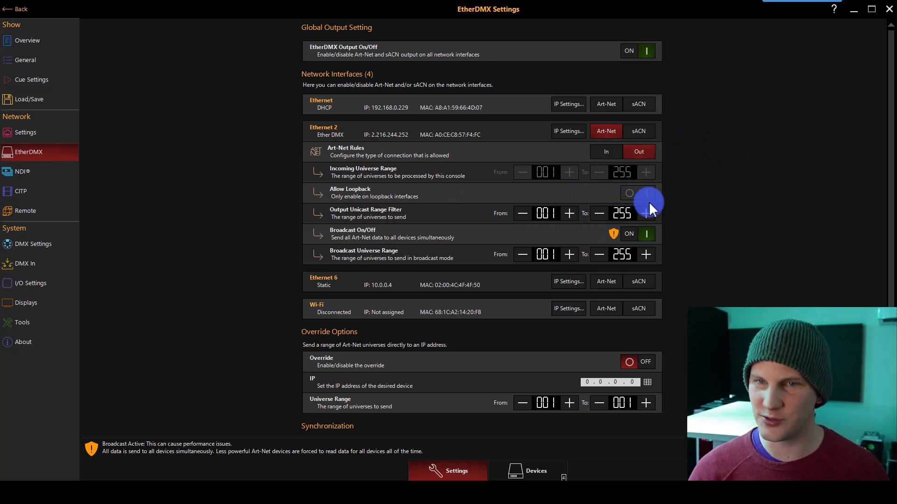
{"action": "mouse_move", "coordinate": [426, 262]}
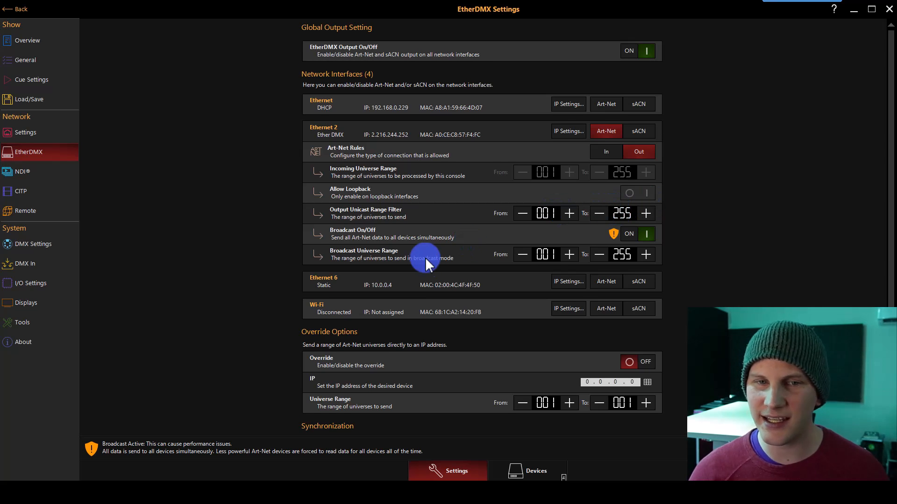
{"action": "left_click", "coordinate": [645, 234]}
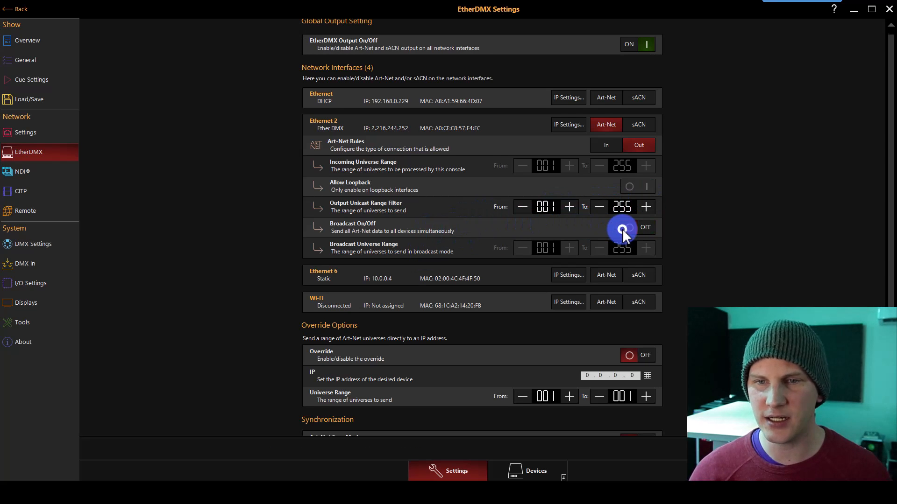
{"action": "mouse_move", "coordinate": [643, 232]}
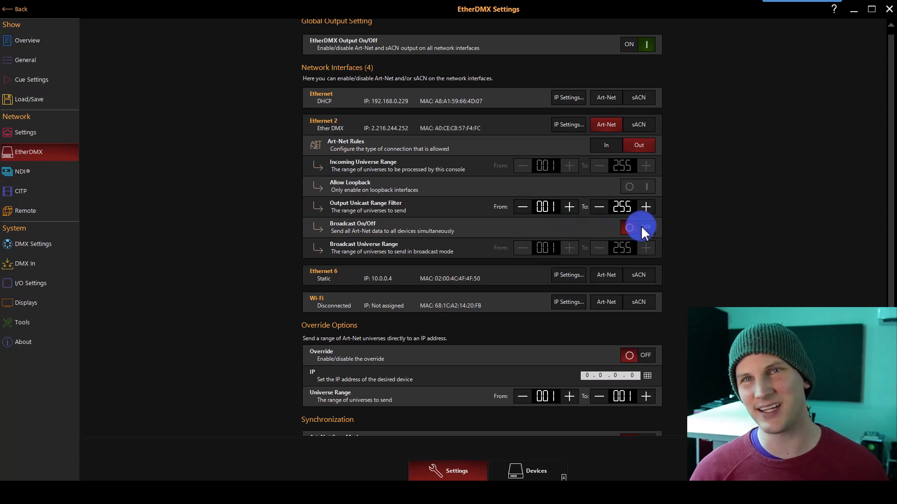
{"action": "left_click", "coordinate": [636, 227]}
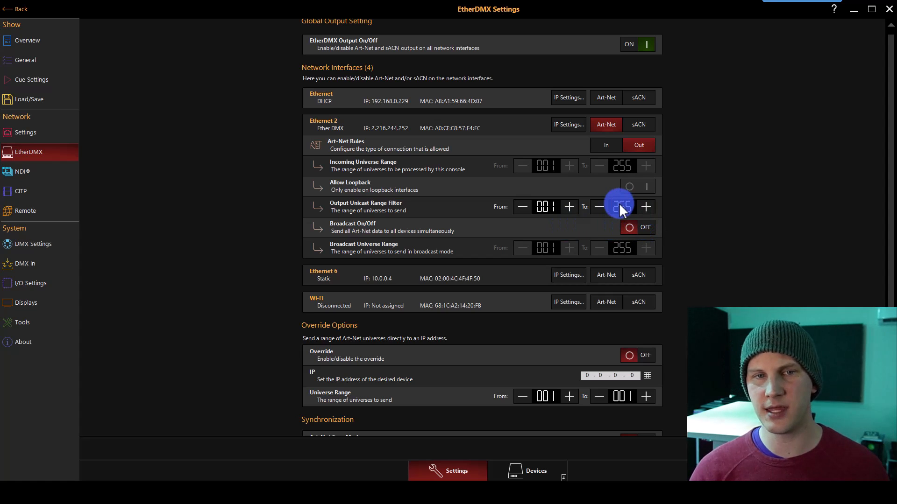